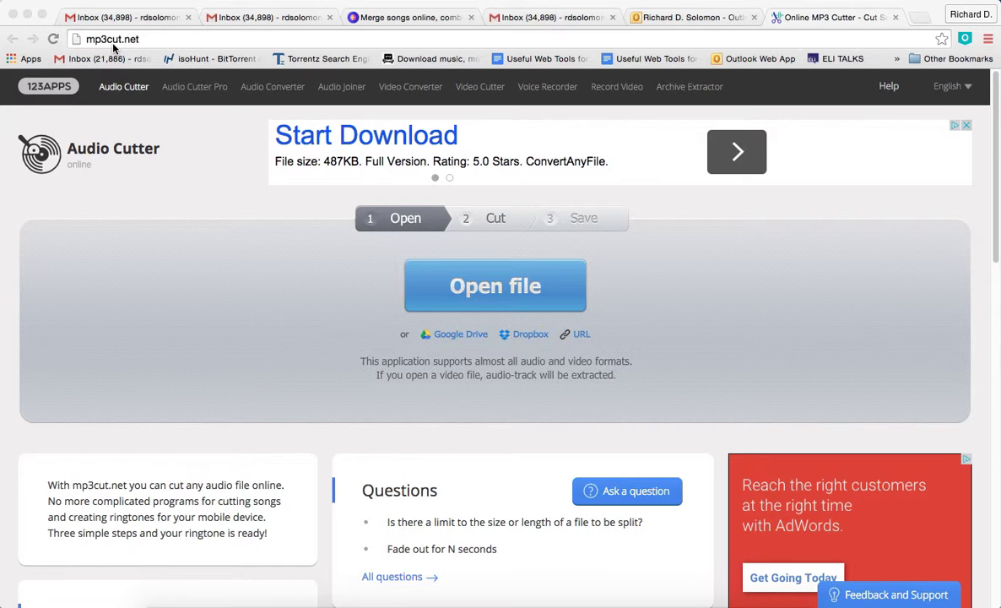
{"action": "mouse_move", "coordinate": [174, 165]}
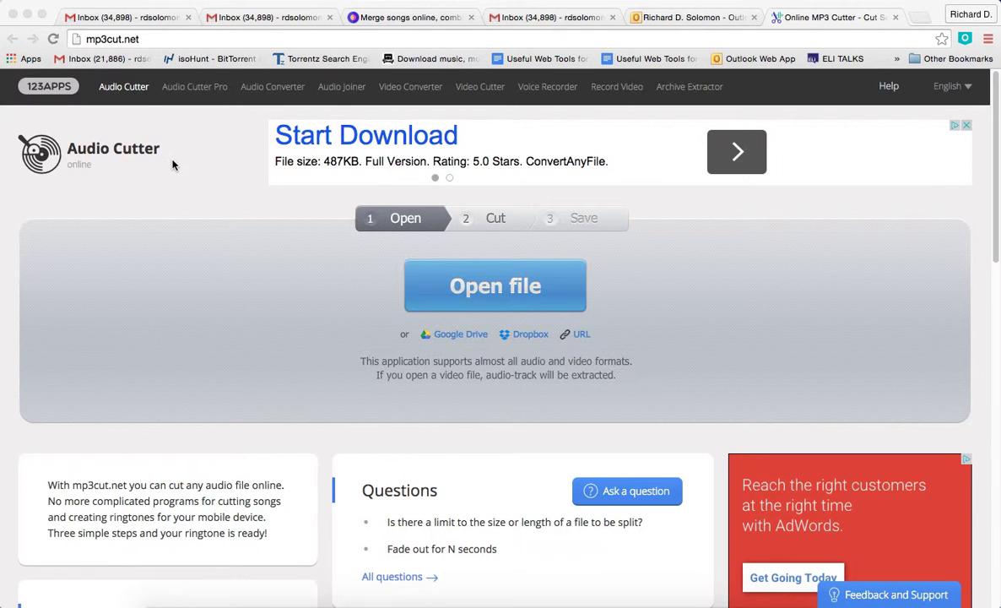
{"action": "mouse_move", "coordinate": [205, 213]}
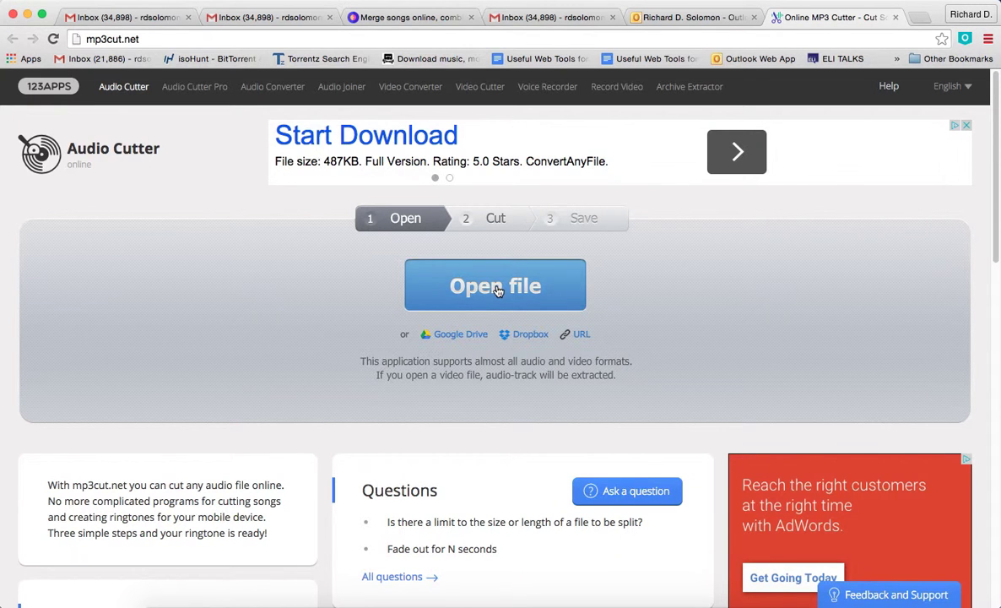
Step: Load 'Demonstration on how to use mp3cut.net' from the Desktop into the audio cutter
{"action": "left_click", "coordinate": [495, 285]}
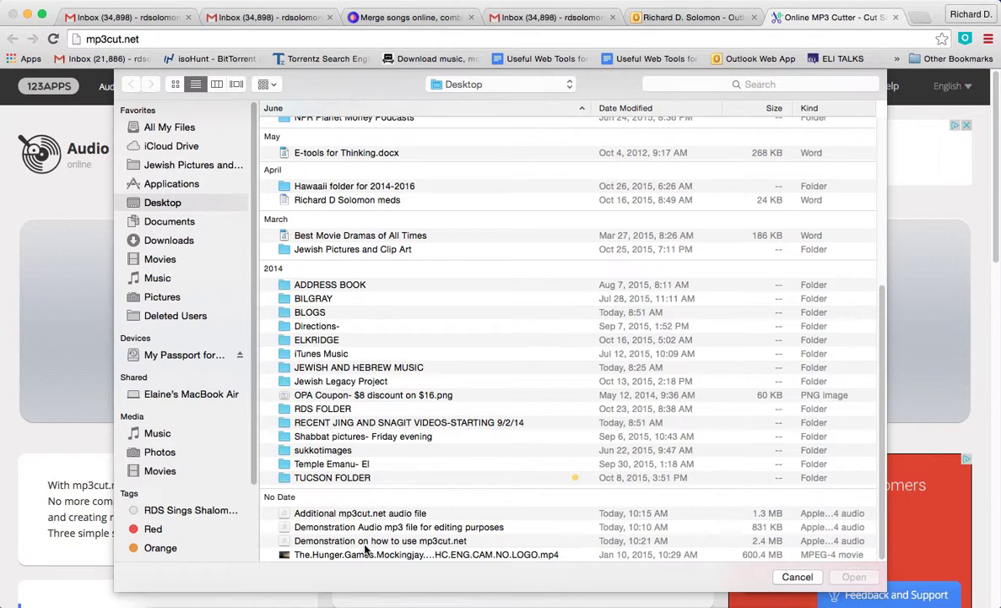
{"action": "mouse_move", "coordinate": [406, 549]}
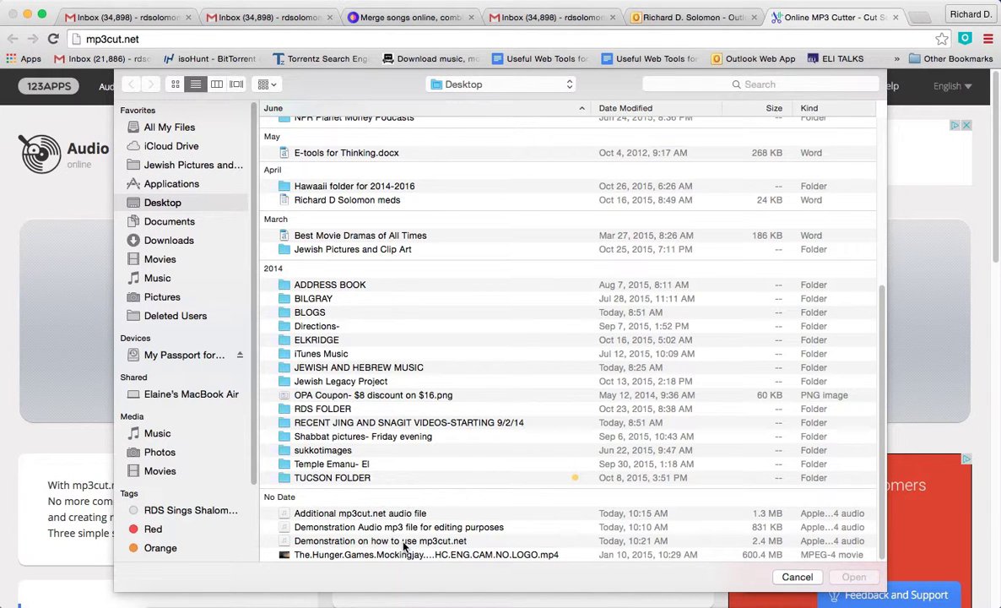
{"action": "left_click", "coordinate": [382, 540]}
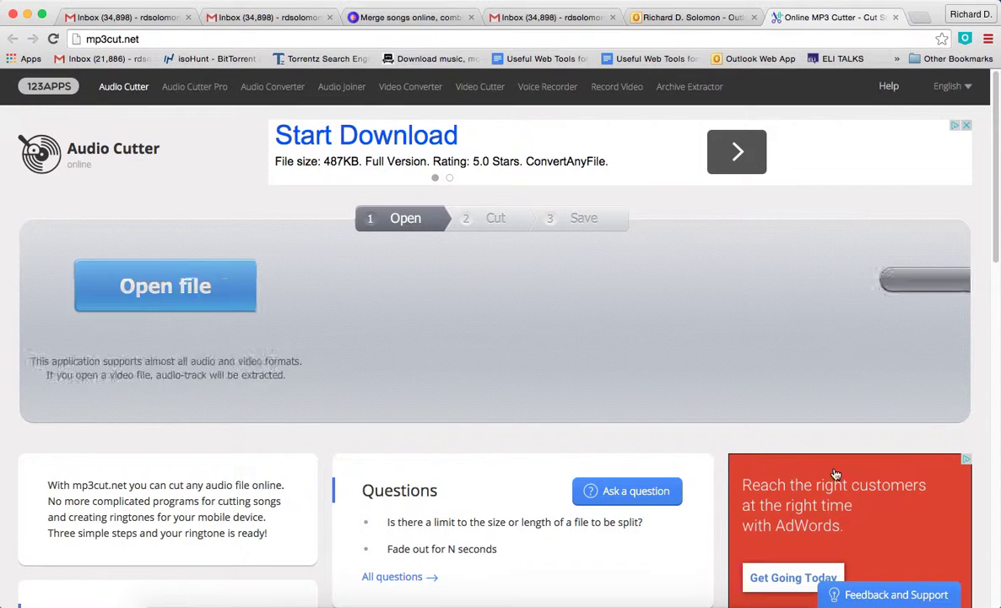
Step: Span the selection from 0:00 to the track's end and preview the recording from the start
{"action": "left_click", "coordinate": [166, 285]}
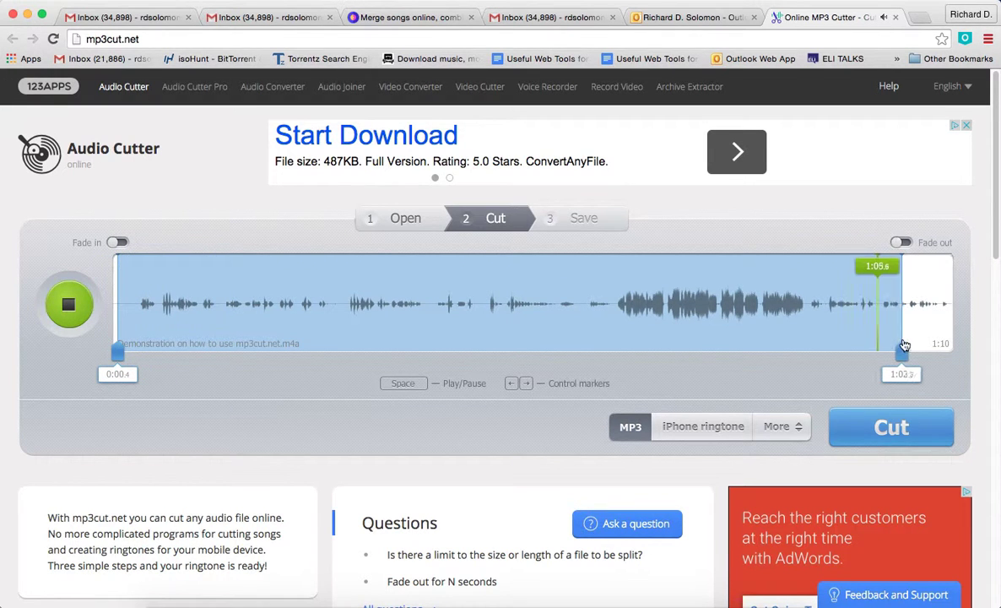
{"action": "left_click_drag", "start_coordinate": [901, 348], "coordinate": [930, 348]}
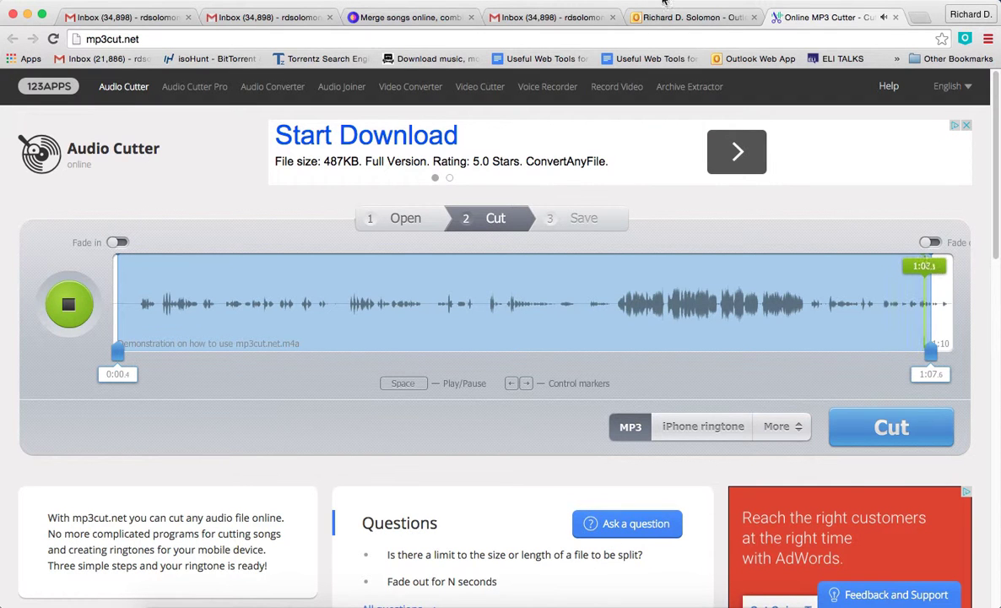
{"action": "left_click", "coordinate": [68, 304]}
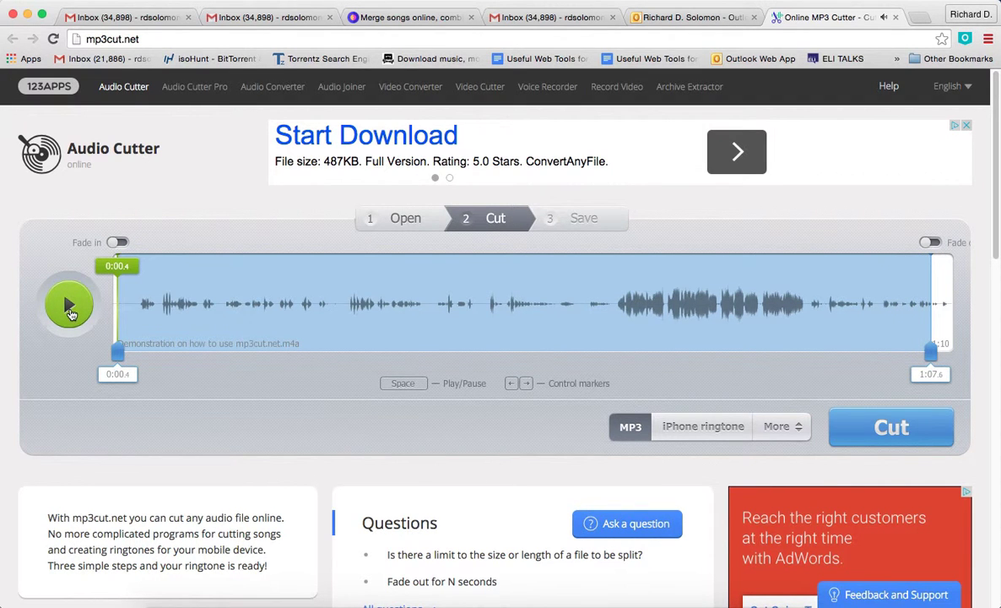
{"action": "left_click", "coordinate": [69, 303]}
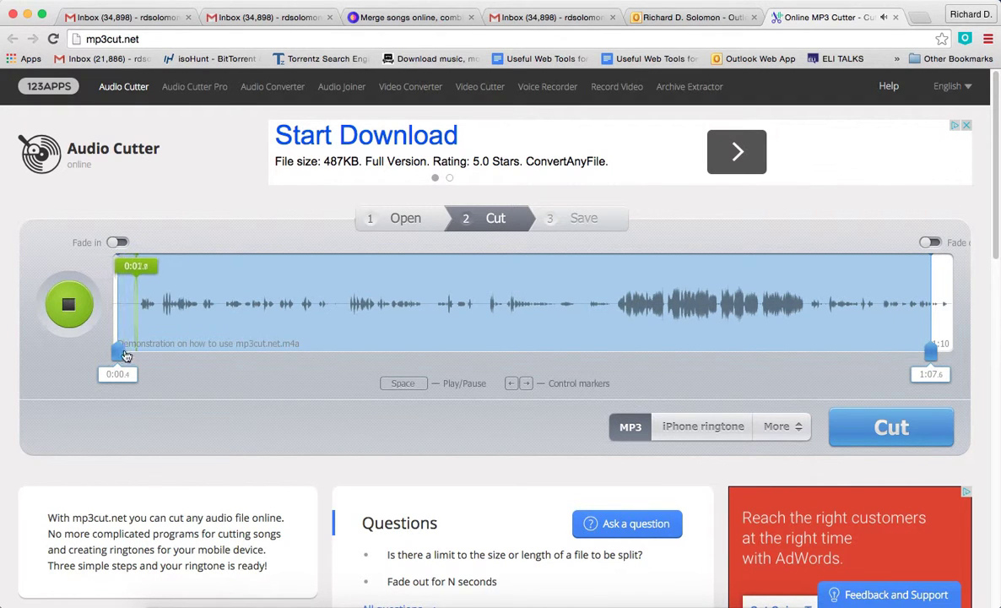
{"action": "left_click_drag", "start_coordinate": [122, 352], "coordinate": [112, 353]}
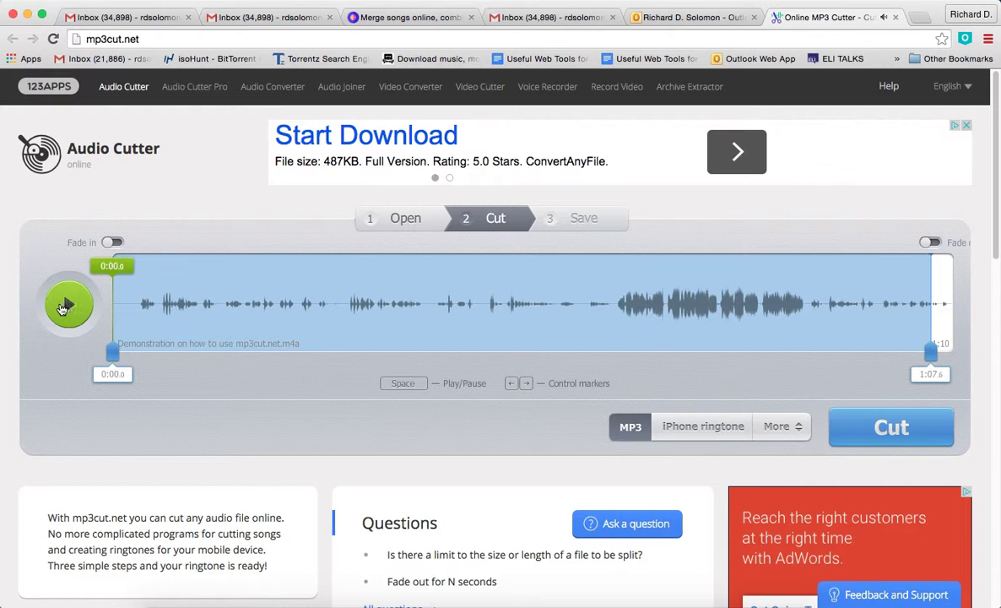
{"action": "left_click", "coordinate": [68, 304]}
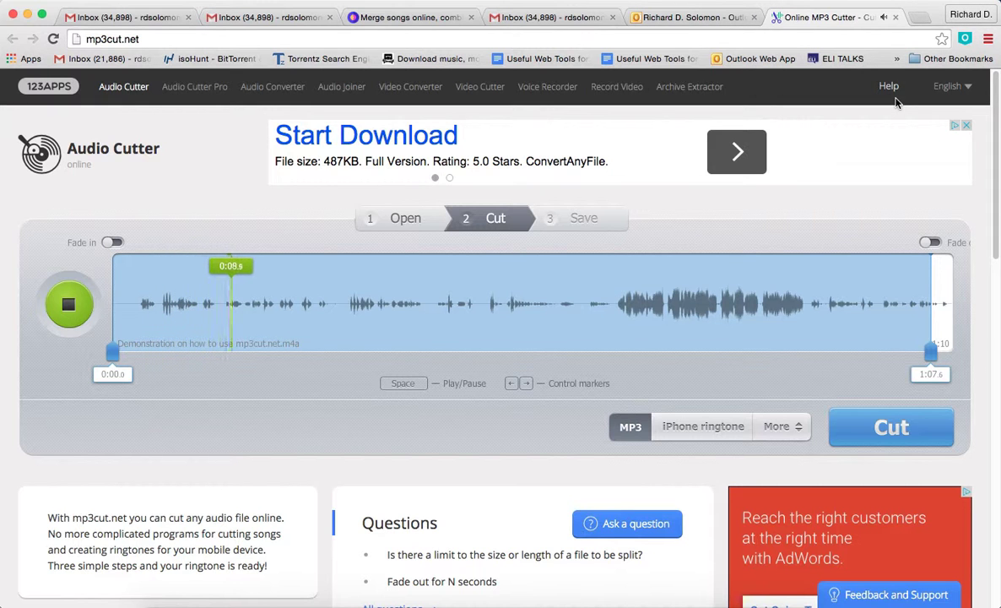
{"action": "left_click_drag", "start_coordinate": [230, 304], "coordinate": [254, 304]}
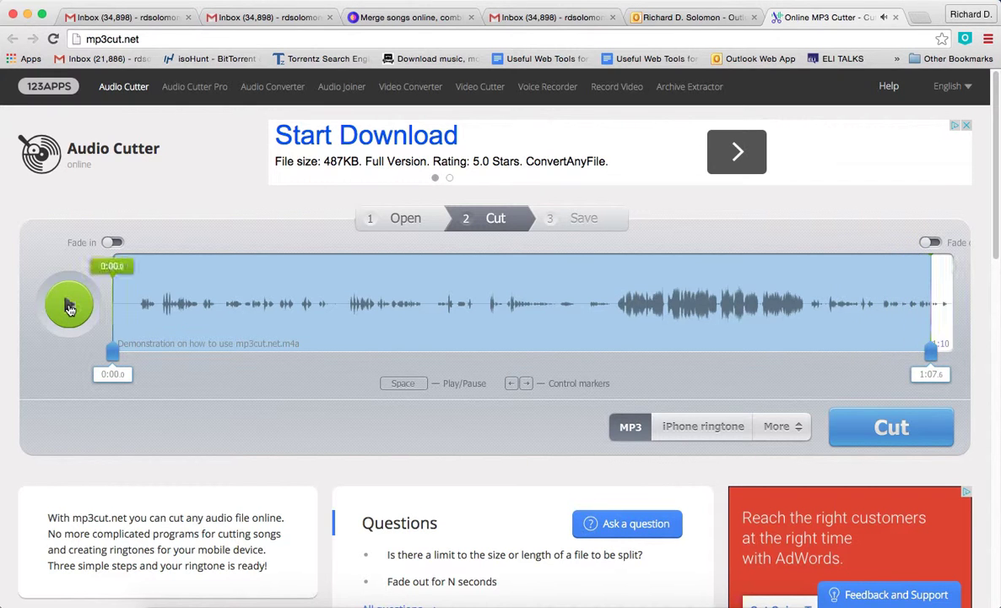
Step: Pull the end marker back to about 0:57 s, previewing near the clip end
{"action": "left_click", "coordinate": [68, 303]}
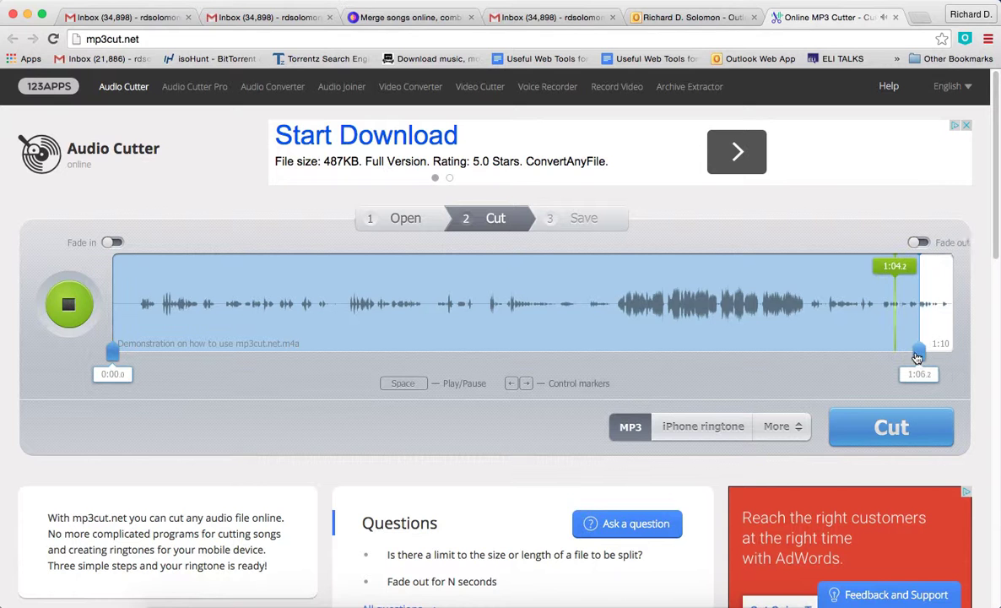
{"action": "left_click_drag", "start_coordinate": [918, 356], "coordinate": [846, 356]}
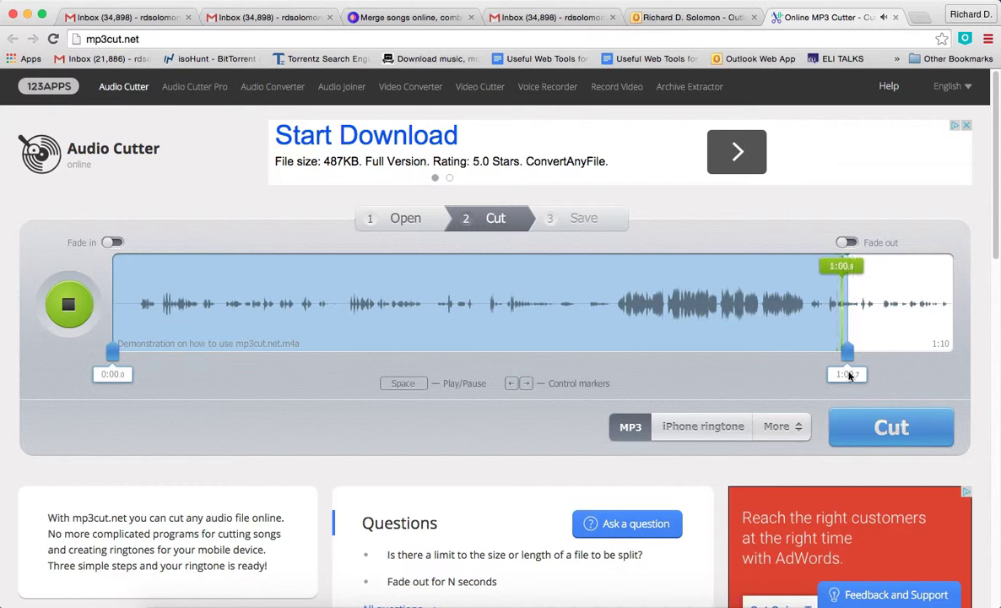
{"action": "left_click", "coordinate": [68, 304]}
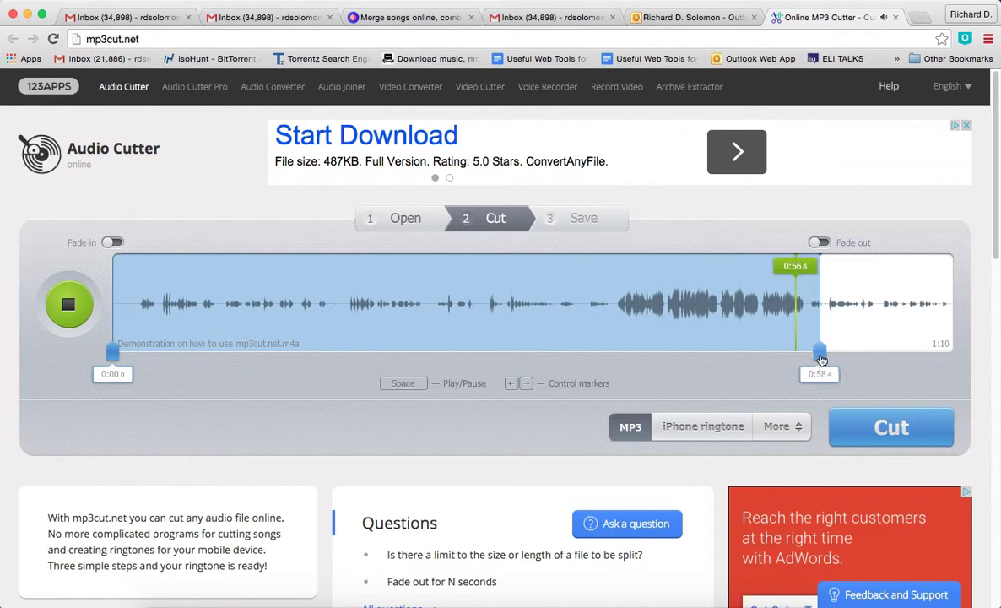
{"action": "left_click_drag", "start_coordinate": [819, 355], "coordinate": [824, 354]}
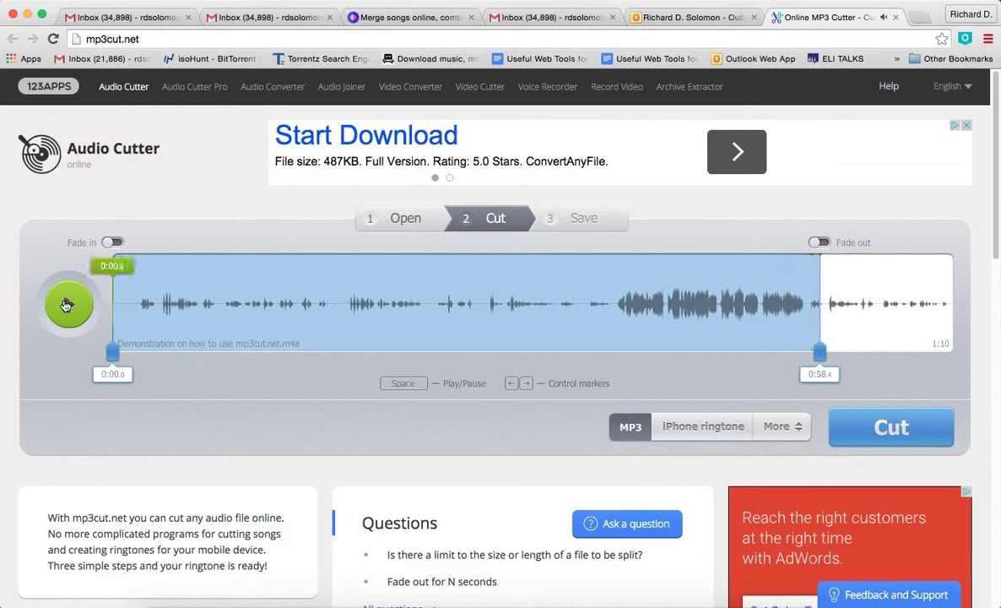
{"action": "left_click", "coordinate": [67, 303]}
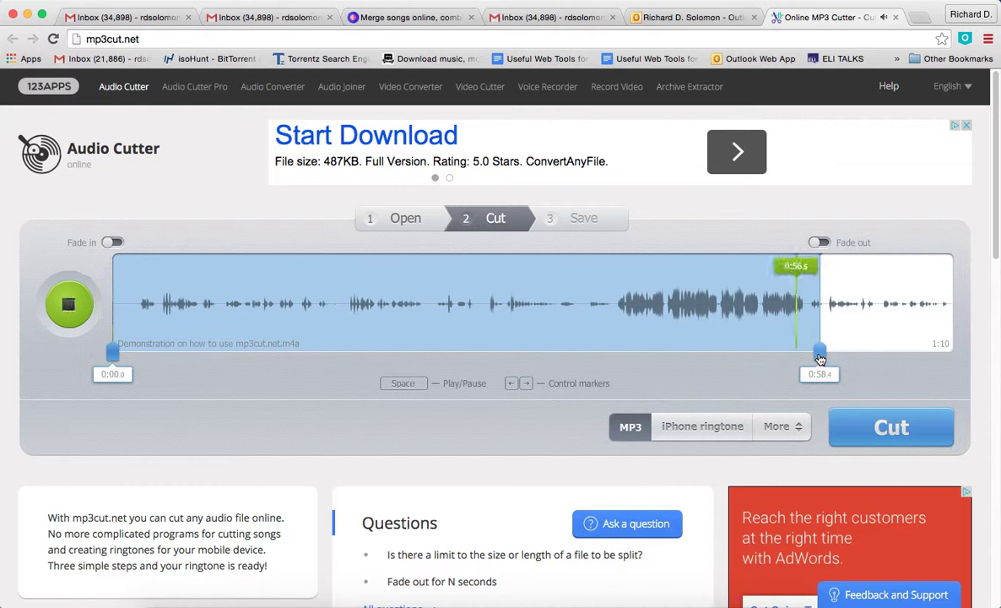
{"action": "left_click_drag", "start_coordinate": [821, 353], "coordinate": [804, 353]}
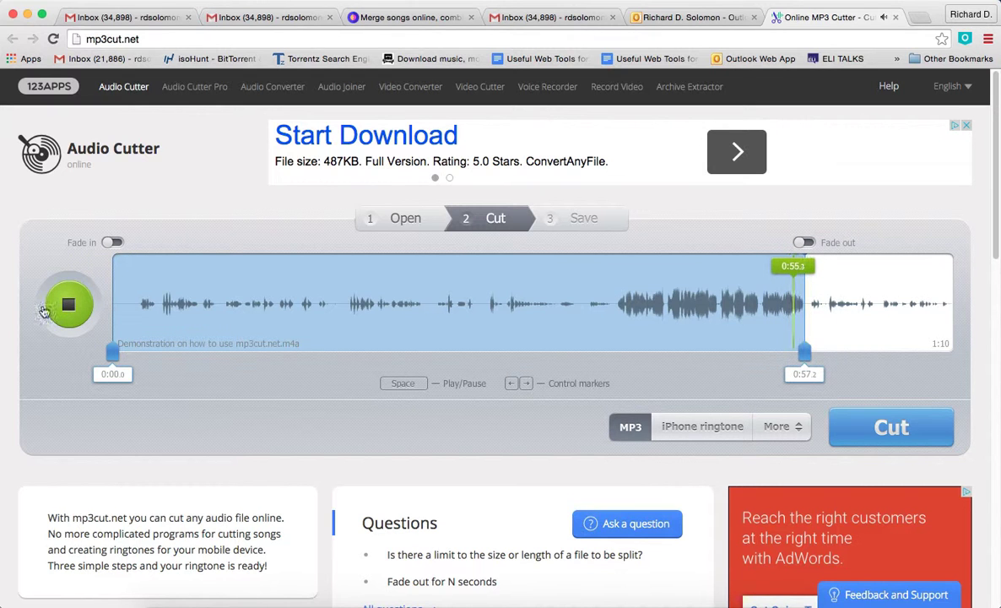
{"action": "left_click", "coordinate": [68, 303]}
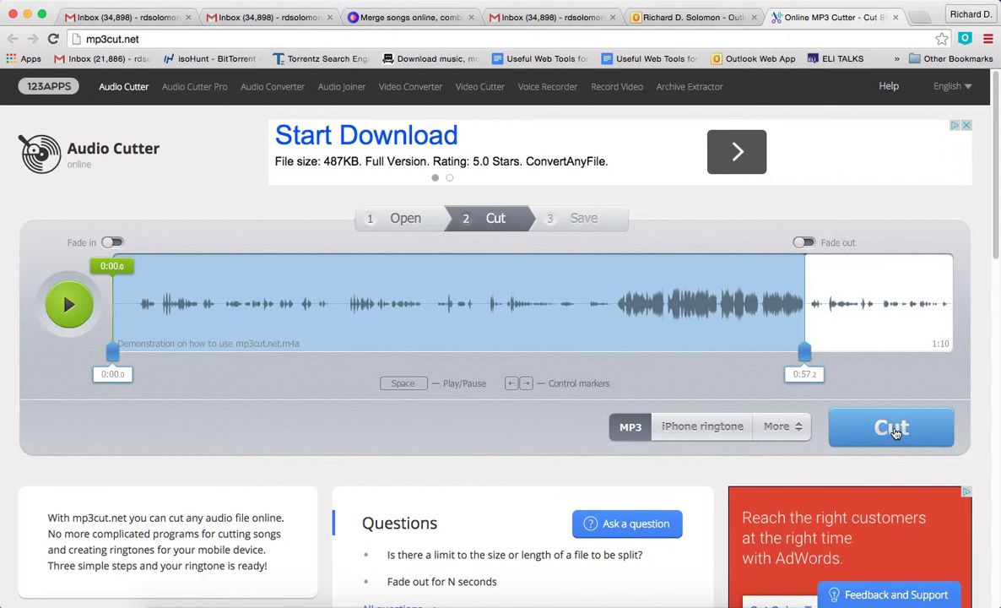
Step: Cut the audio to the 0–0:57 selection, reaching the 'Cutting complete' Save step
{"action": "left_click", "coordinate": [891, 425]}
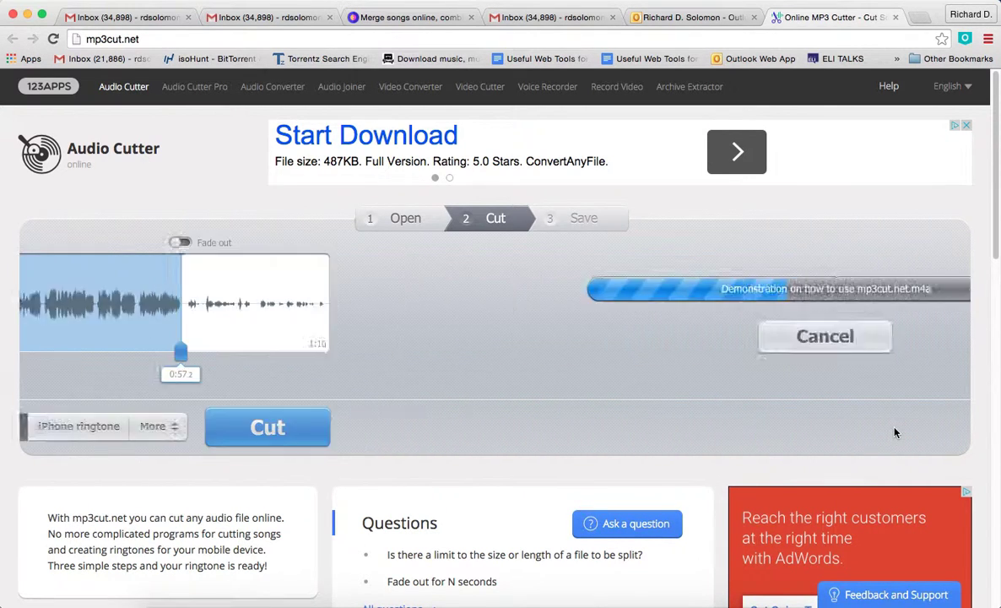
{"action": "left_click", "coordinate": [266, 427]}
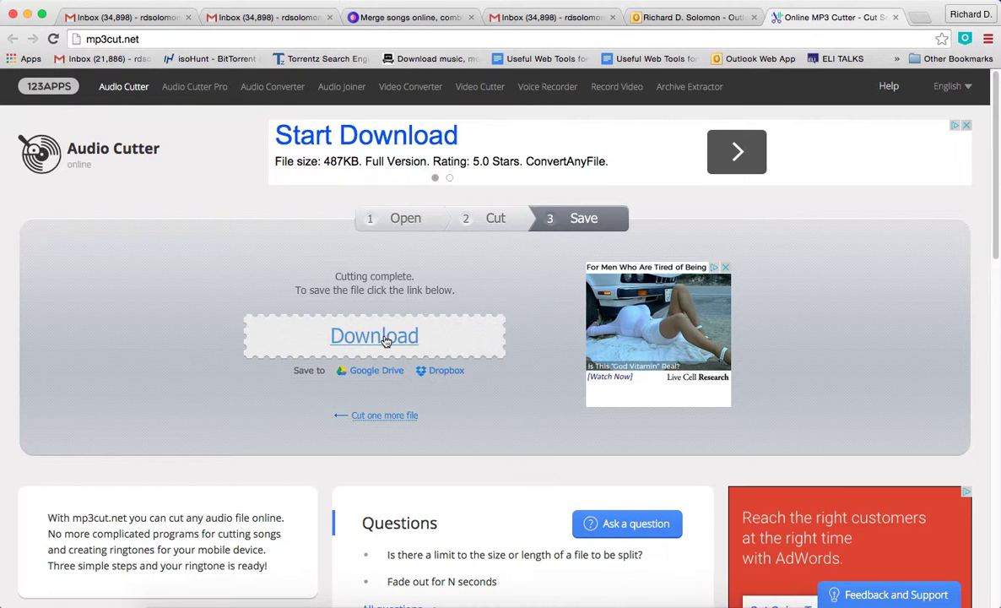
Step: Download the trimmed clip to the Desktop as 'Cut version of mp3cut.net'
{"action": "left_click", "coordinate": [373, 334]}
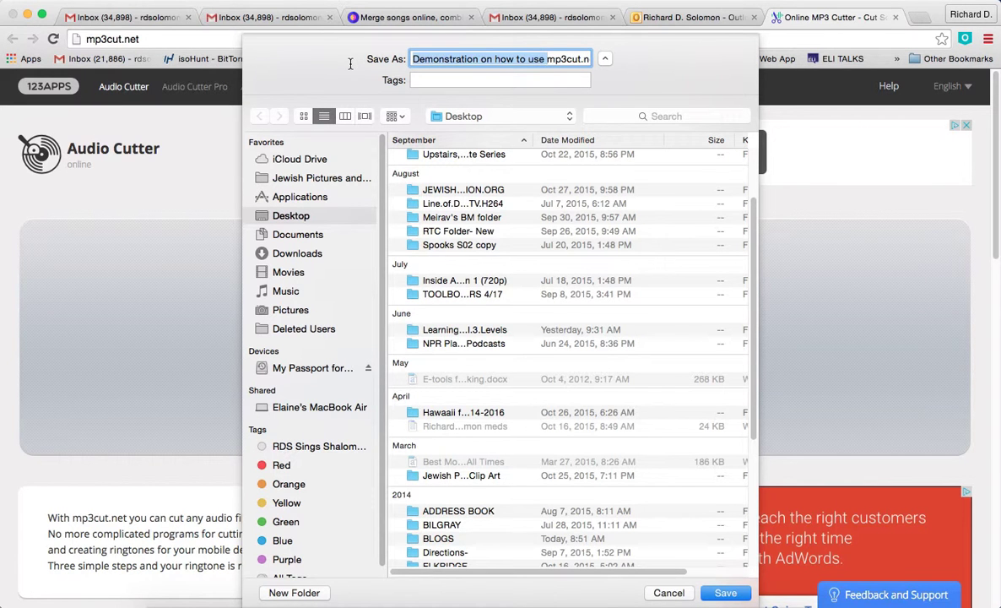
{"action": "type", "text": "Cmp3cut.net (mp3cut.net).mp3"}
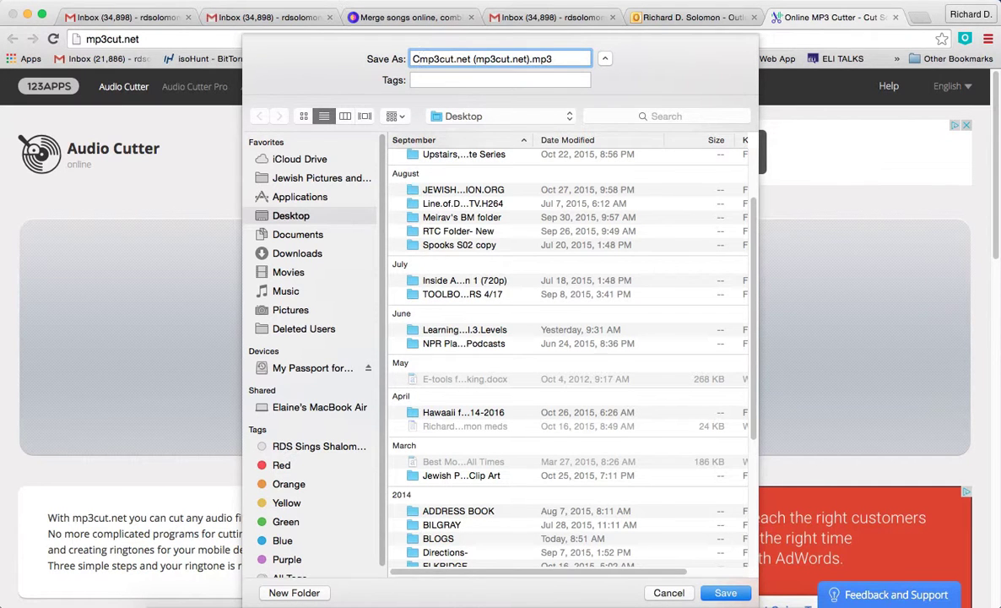
{"action": "type", "text": "Cut version of"}
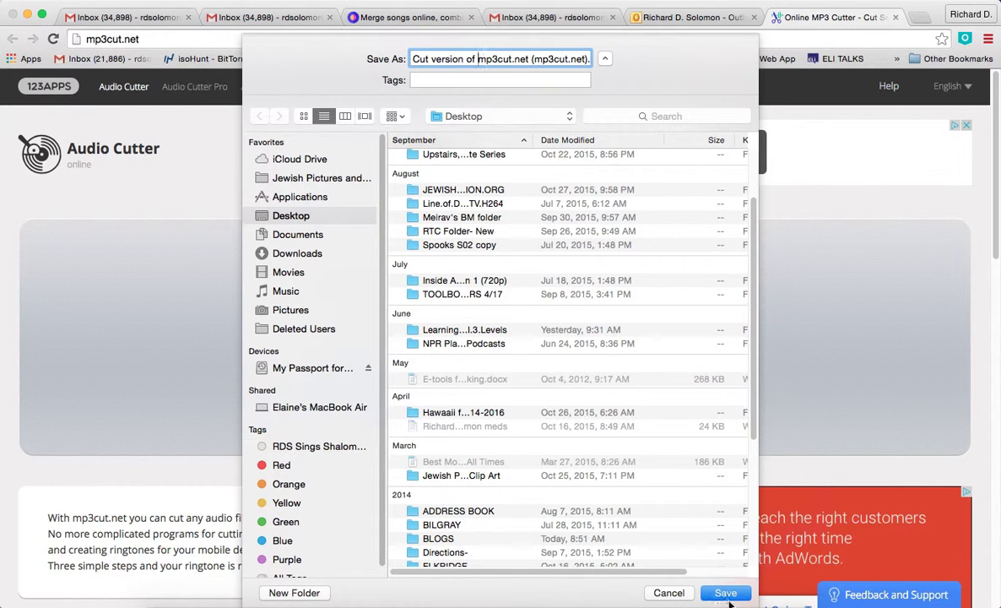
{"action": "left_click", "coordinate": [724, 593]}
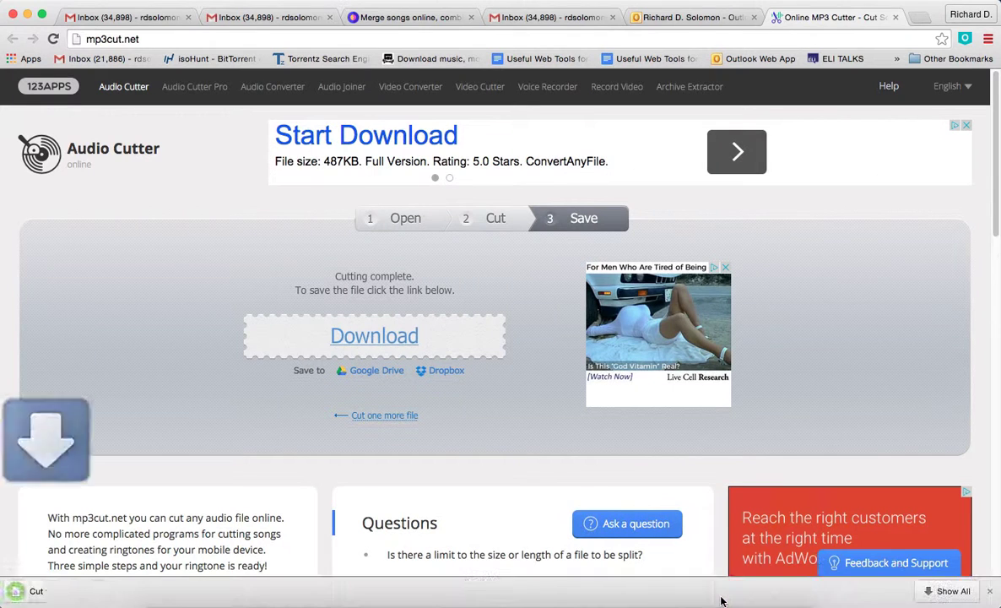
Step: Open the downloaded clip from Chrome's download bar in iTunes and pause playback
{"action": "left_click", "coordinate": [375, 334]}
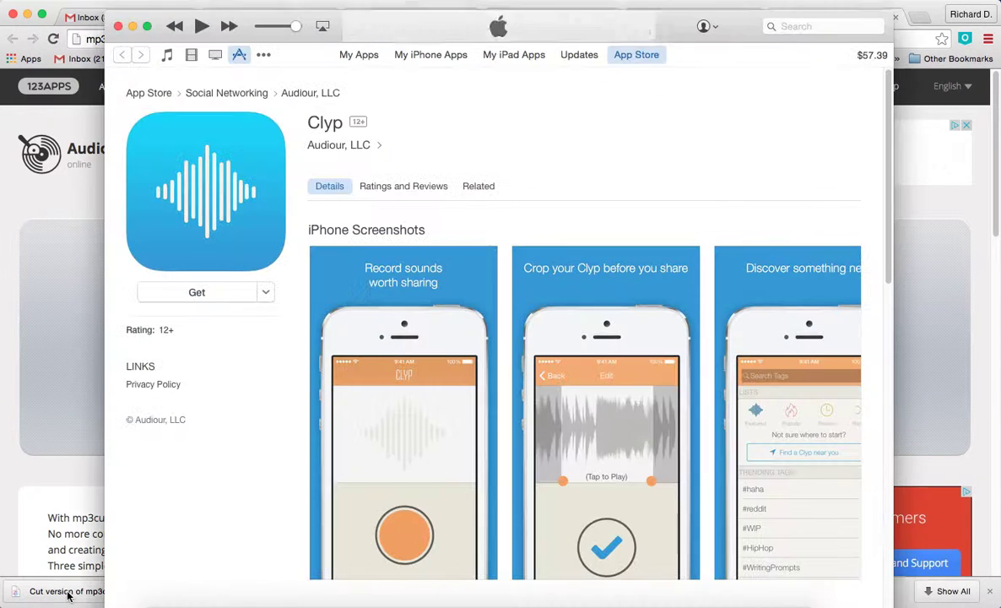
{"action": "left_click", "coordinate": [203, 27]}
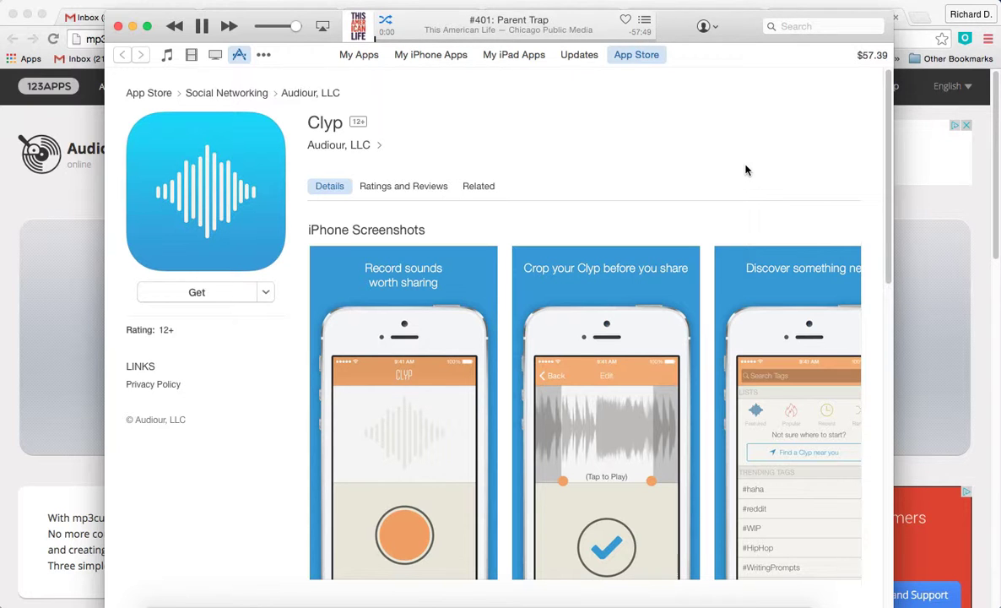
{"action": "left_click", "coordinate": [203, 27]}
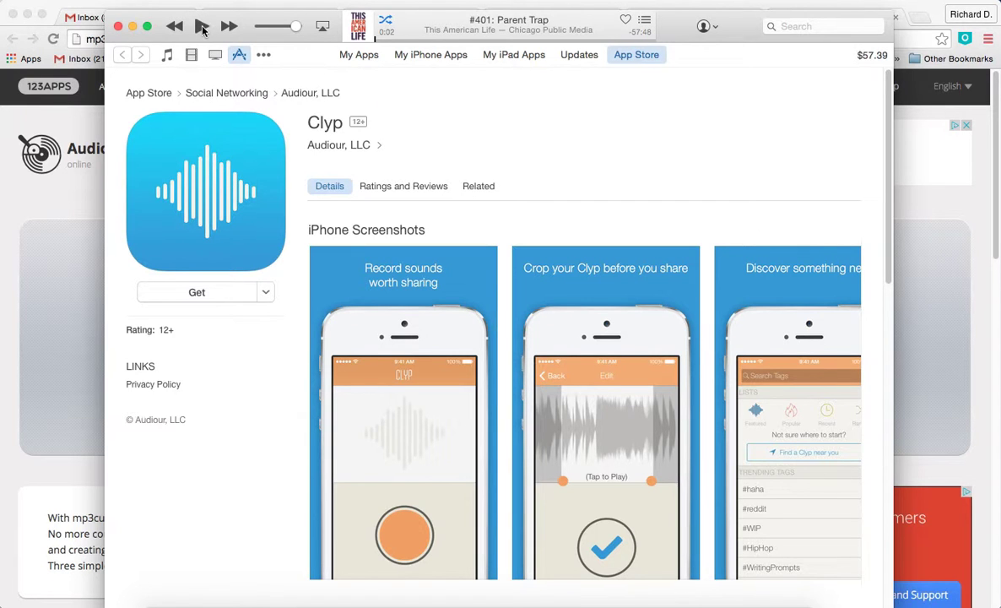